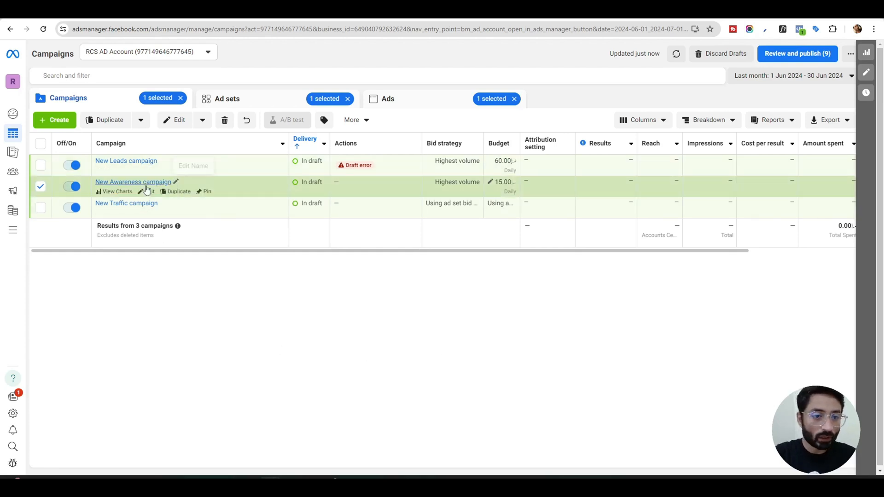
Step: Open the New Awareness campaign for editing from the Campaigns table
left_click(146, 191)
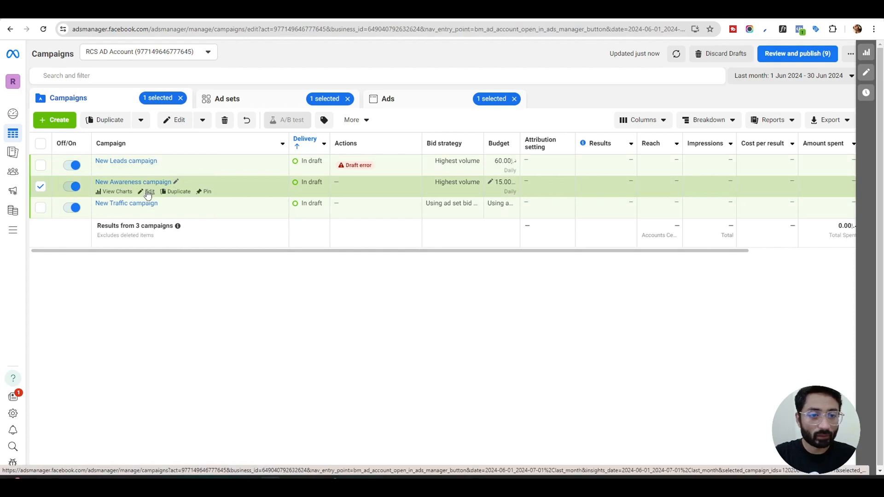
left_click(147, 191)
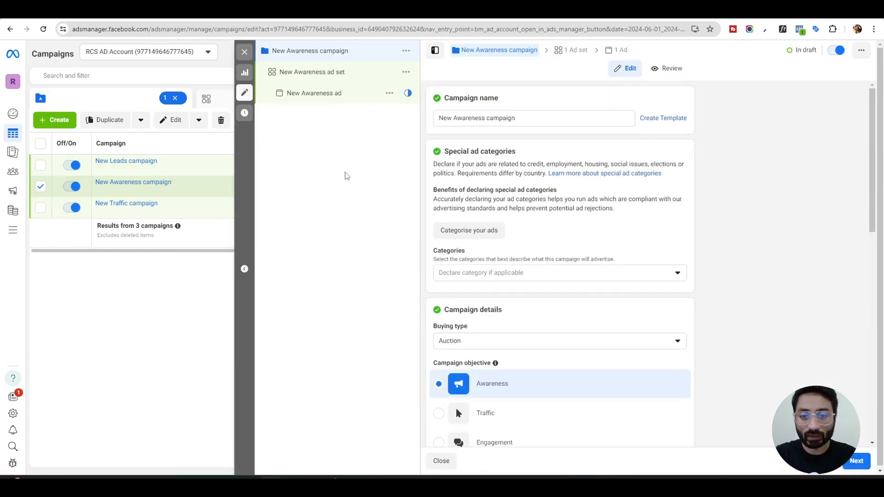
Step: Open the New Awareness ad and scroll to the Tracking section's empty URL parameters field
left_click(313, 93)
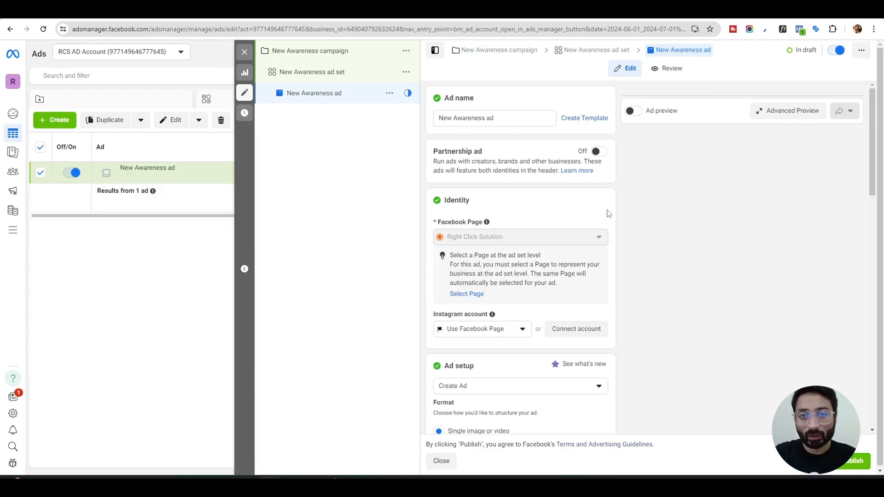
scroll("down", 3)
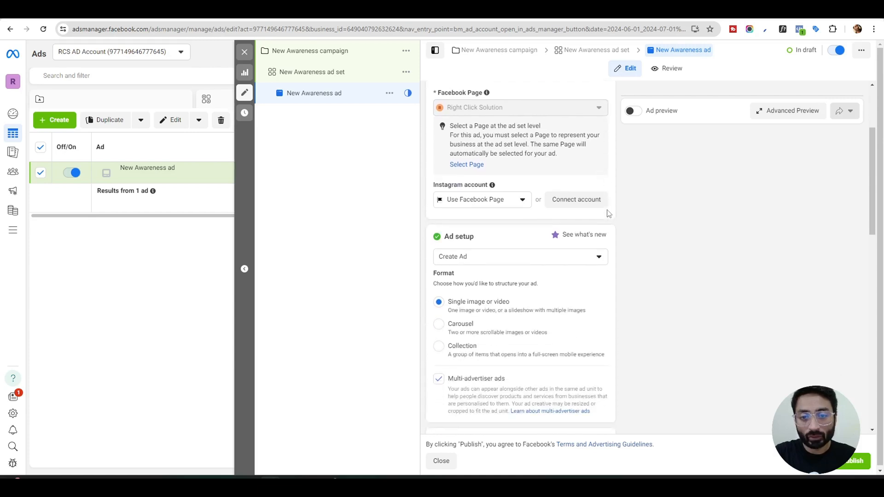
scroll("down", 3)
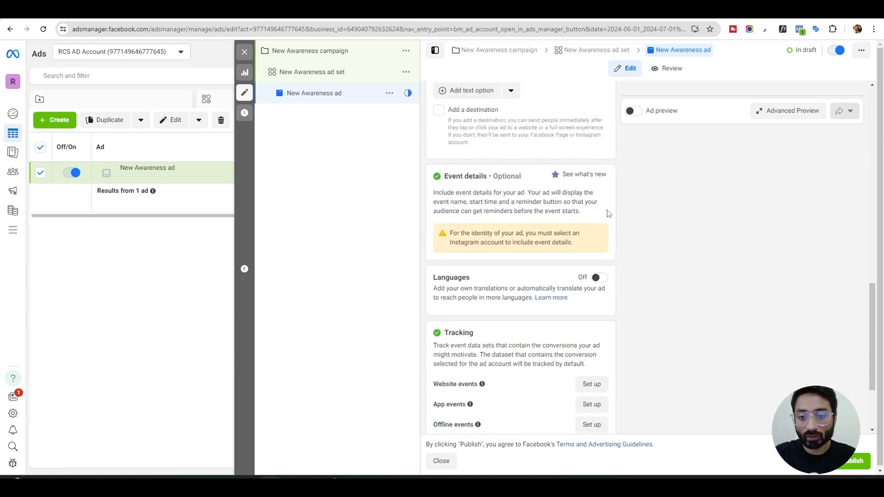
scroll("down", 3)
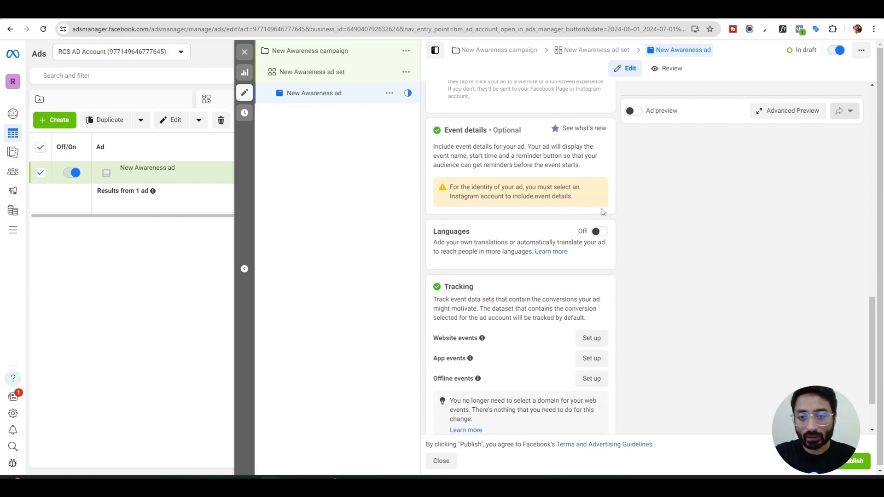
scroll("down", 3)
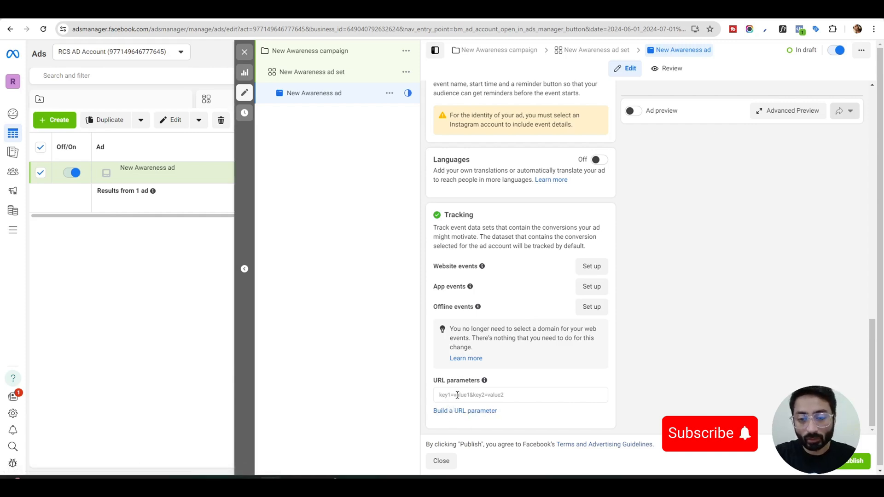
mouse_move(489, 418)
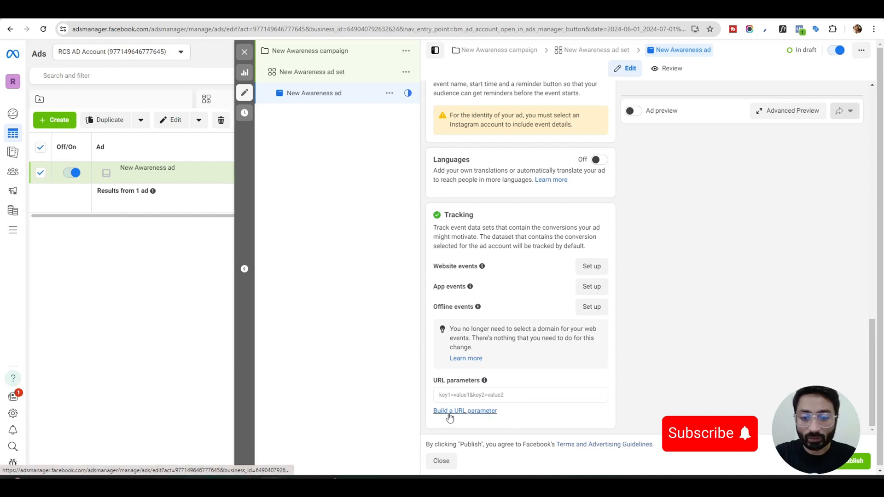
Step: In the URL parameter builder, set Campaign source to {{site_source_name}}
left_click(465, 410)
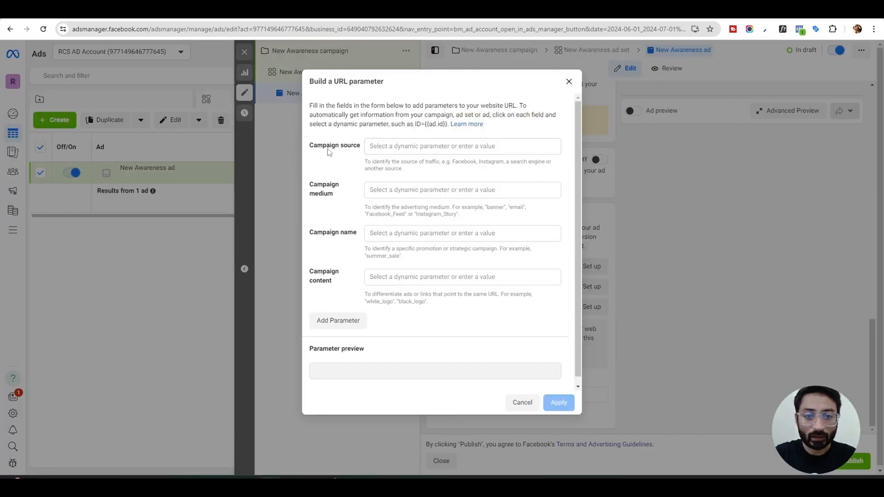
left_click(463, 146)
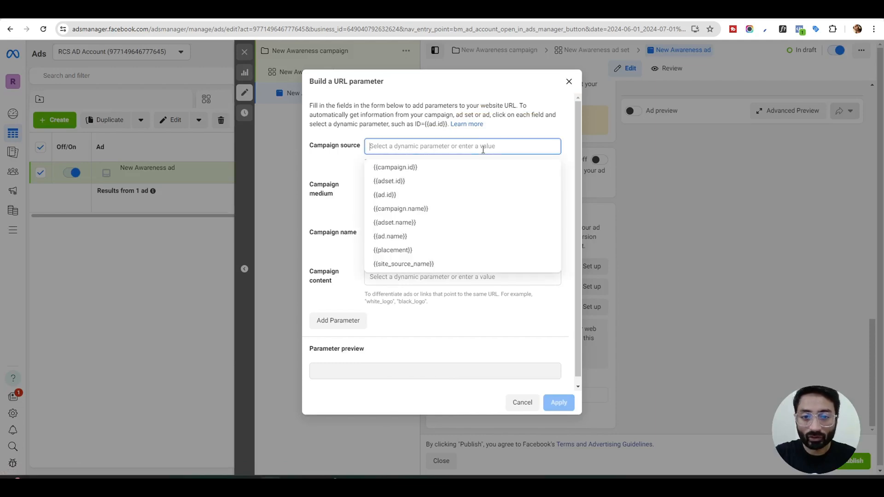
left_click(403, 263)
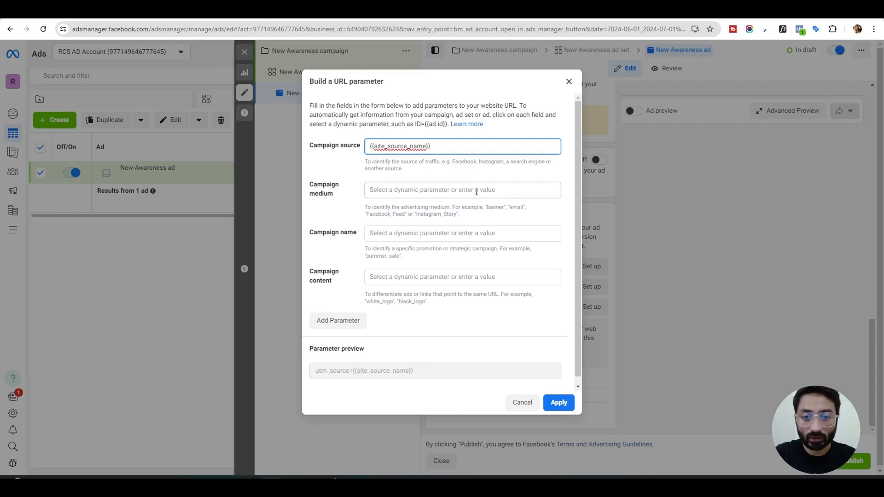
Step: Set Campaign medium to {{placement}}, Campaign name to {{campaign.name}} and Campaign content to {{ad.name}}
left_click(462, 190)
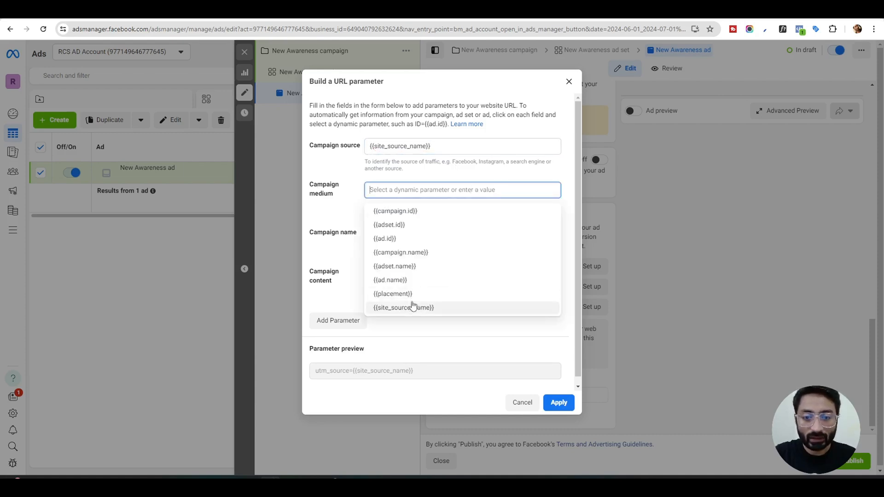
left_click(392, 294)
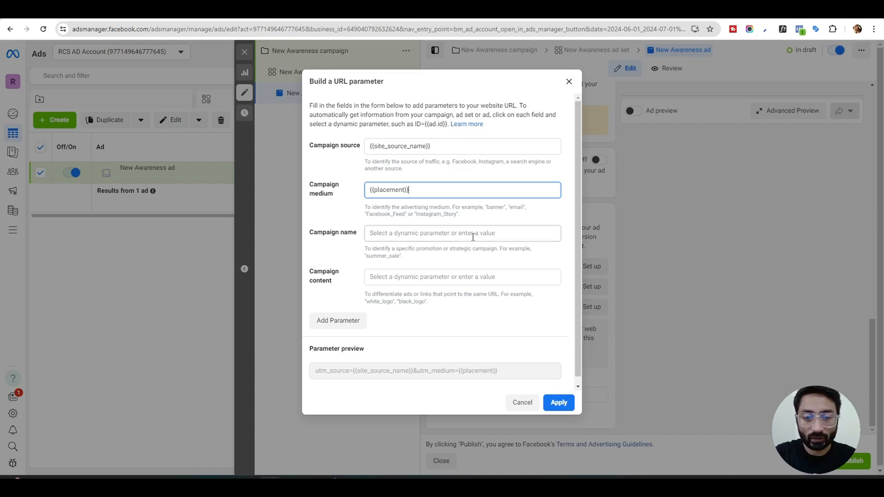
mouse_move(427, 233)
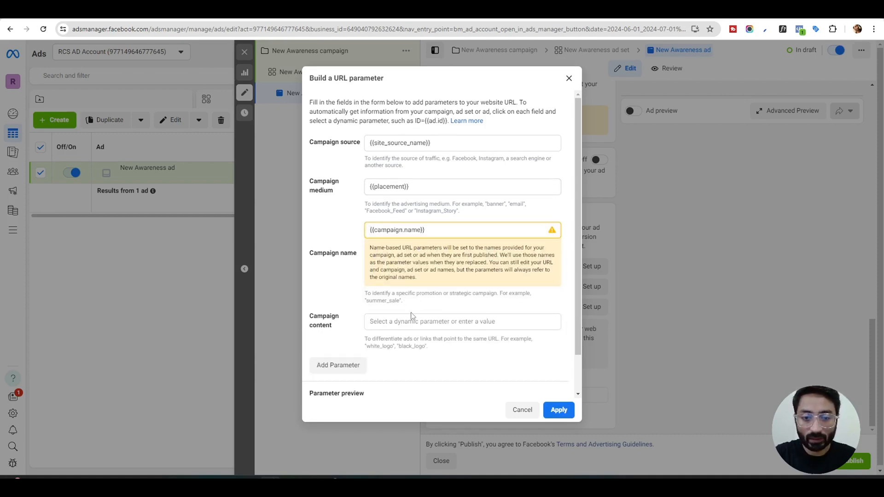
scroll("down", 3)
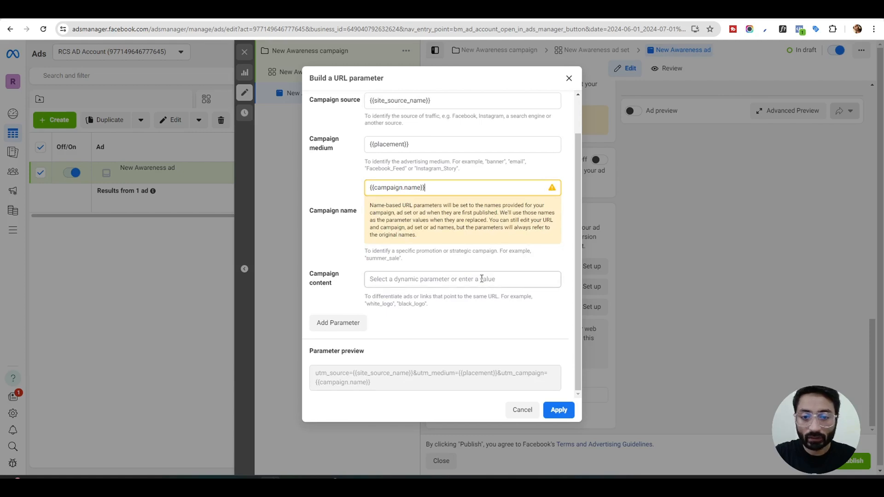
type("{{ad.name}}")
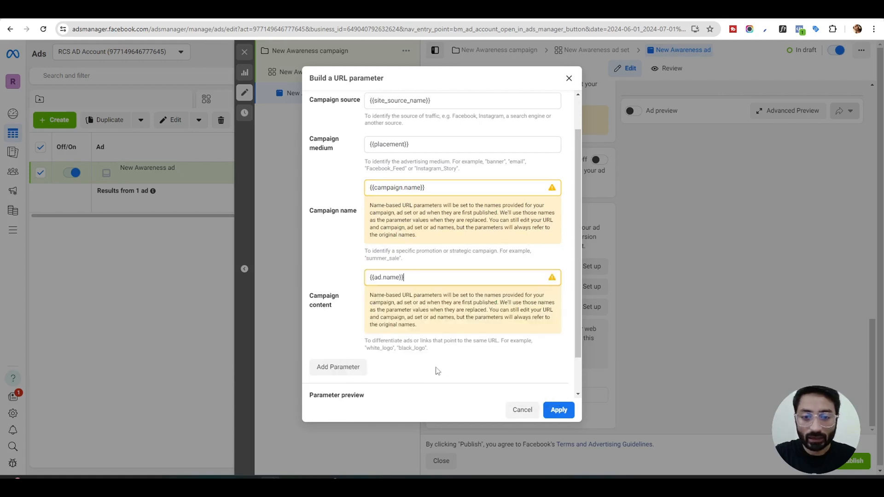
scroll("down", 3)
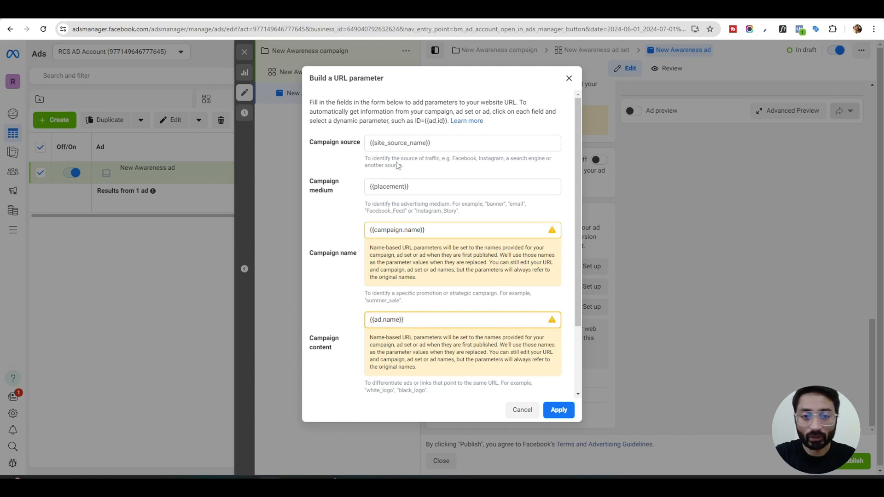
scroll("down", 3)
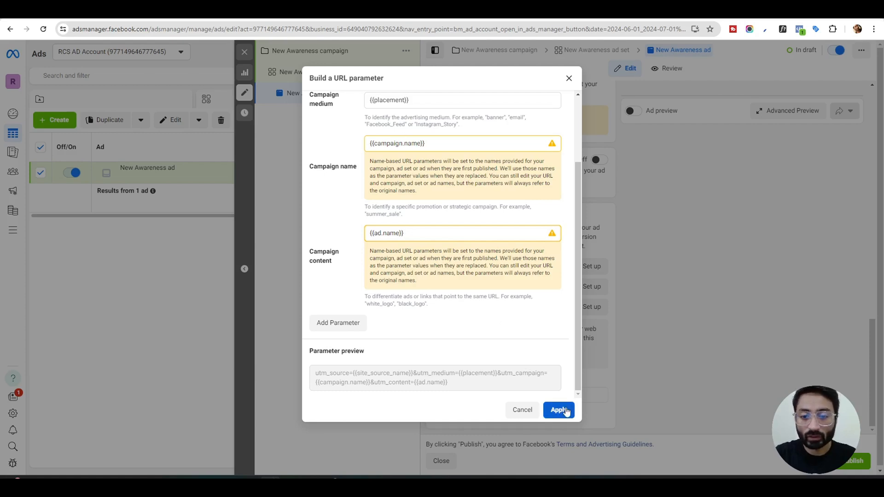
Step: Apply the built utm_source, utm_medium, utm_campaign and utm_content string to the ad's URL parameters
left_click(558, 410)
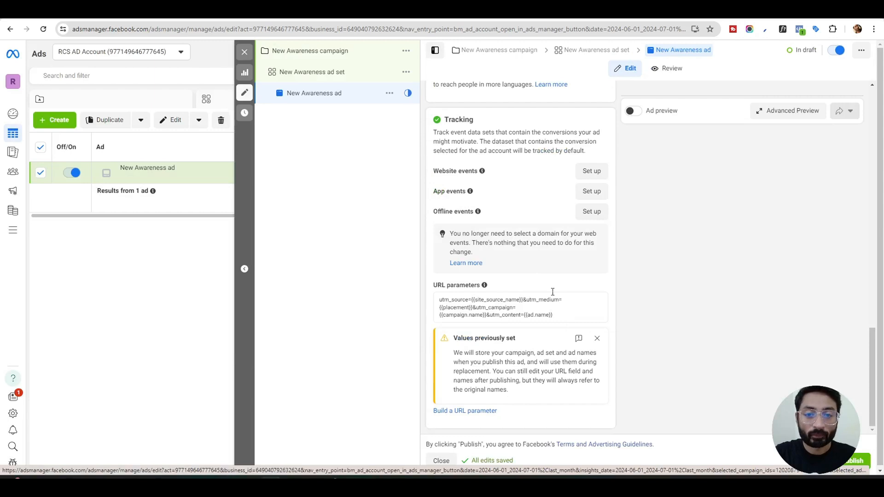
mouse_move(527, 273)
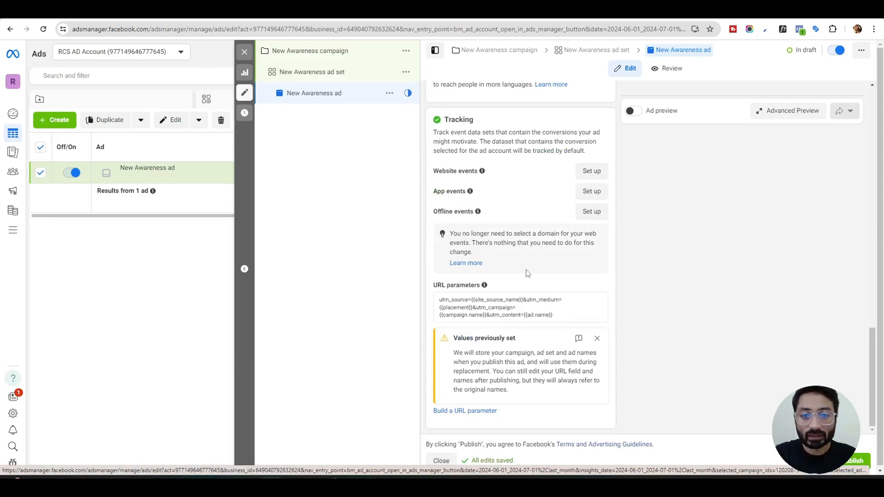